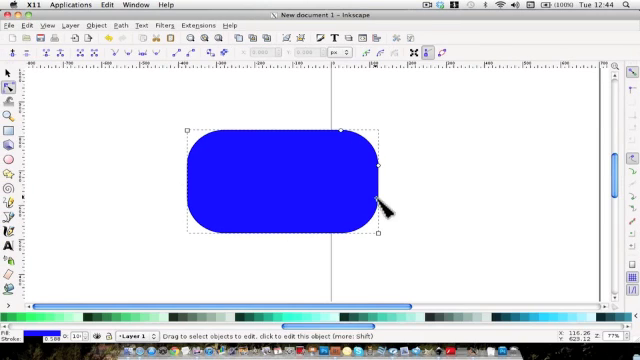
pyautogui.moveTo(222, 172)
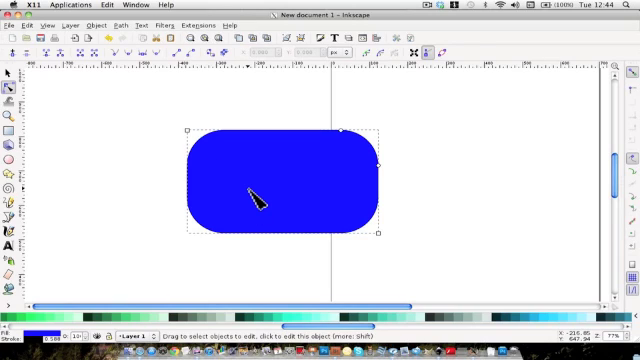
# Select the rounded rectangle on the canvas.
pyautogui.click(290, 180)
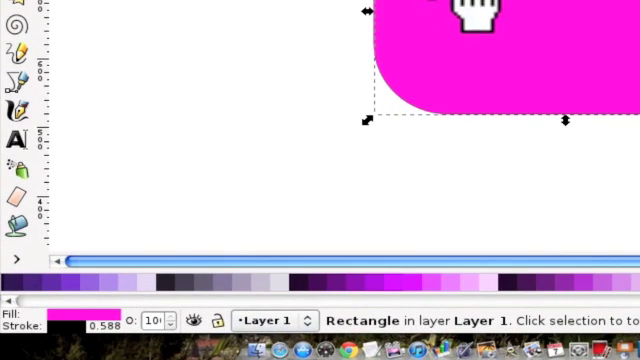
pyautogui.moveTo(485, 12)
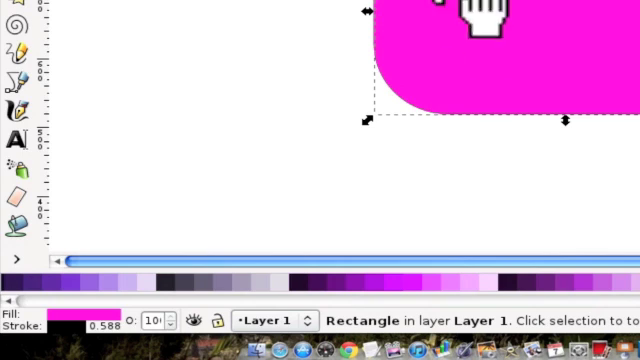
pyautogui.moveTo(495, 5)
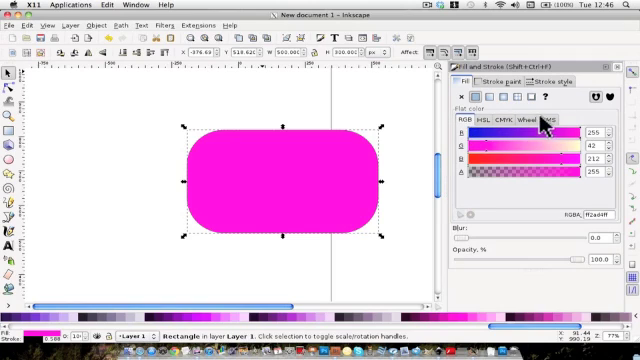
# On the colour wheel, cycle the fill through orange, greens, olive, maroon, then red.
pyautogui.click(533, 119)
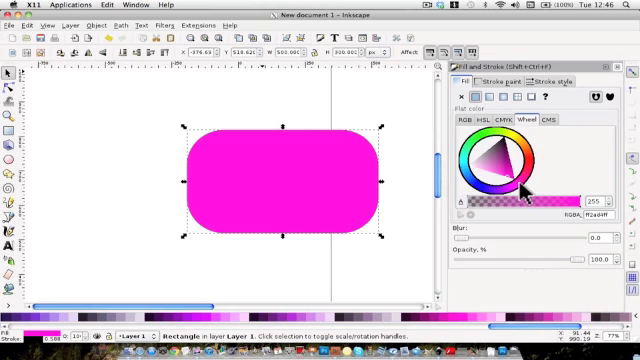
pyautogui.click(527, 150)
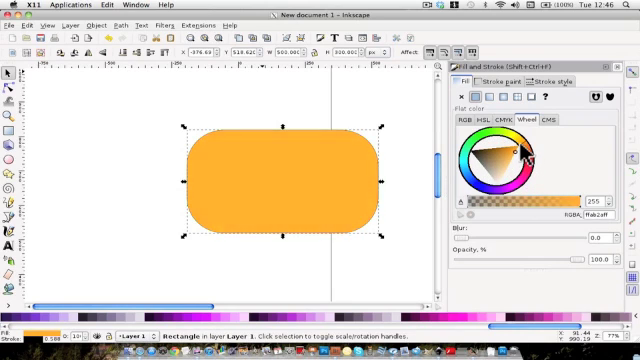
pyautogui.click(487, 147)
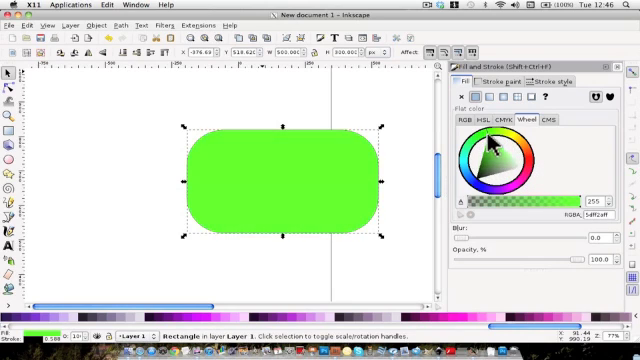
pyautogui.click(503, 155)
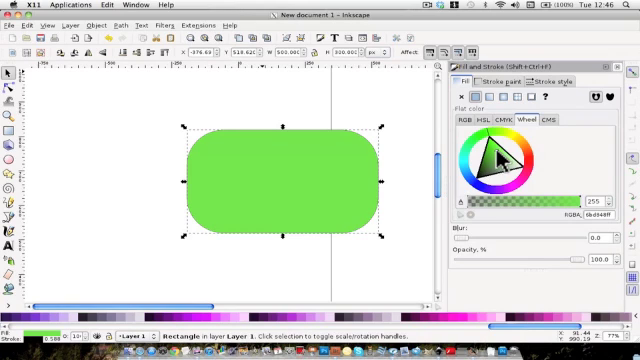
pyautogui.click(520, 175)
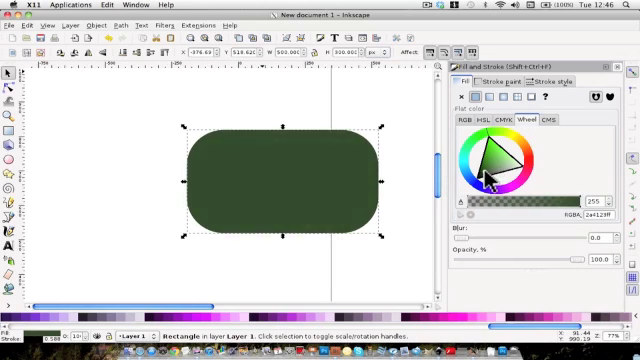
pyautogui.click(505, 148)
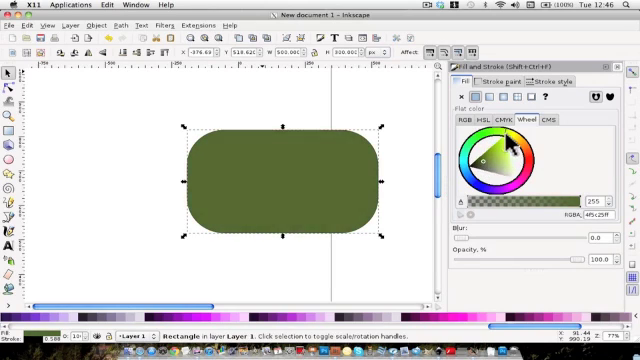
pyautogui.click(525, 160)
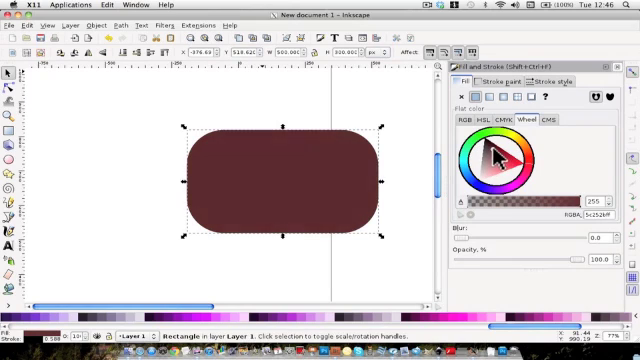
pyautogui.click(509, 170)
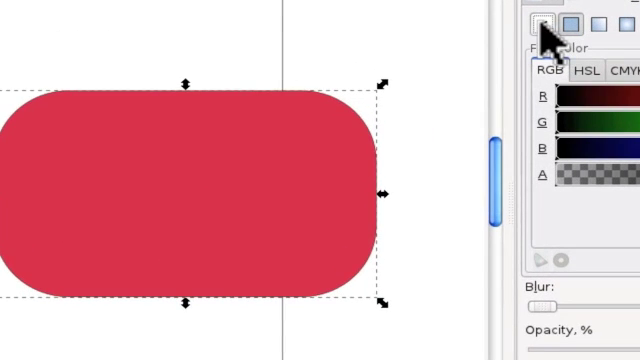
# Reset the outline paint to a flat colour and make it blue.
pyautogui.click(543, 25)
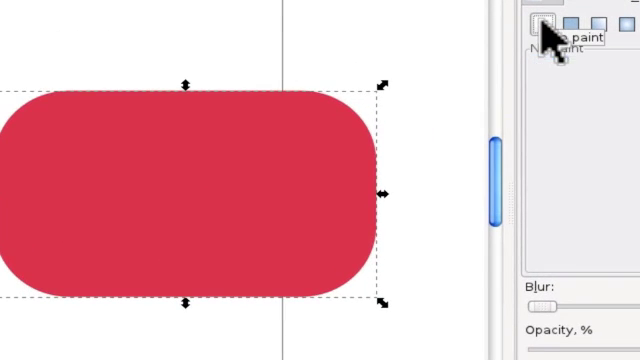
pyautogui.click(542, 24)
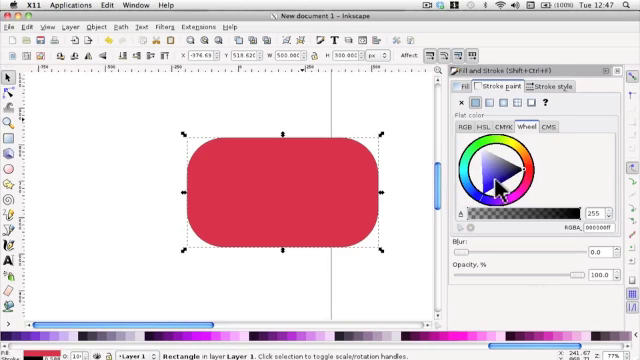
pyautogui.click(512, 180)
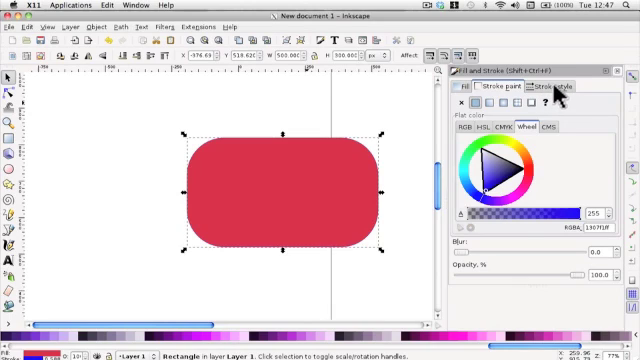
# Check the 6 px outline width, then set the outline to no paint.
pyautogui.click(563, 88)
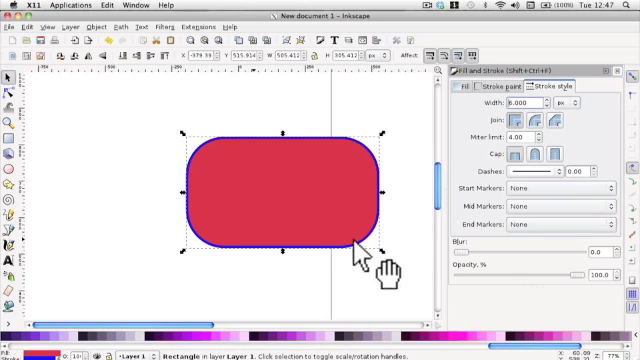
pyautogui.moveTo(480, 115)
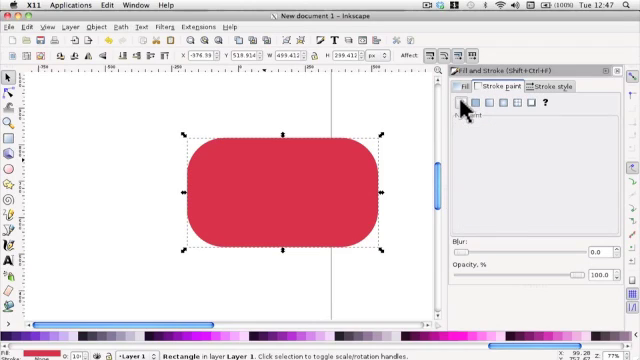
pyautogui.click(469, 104)
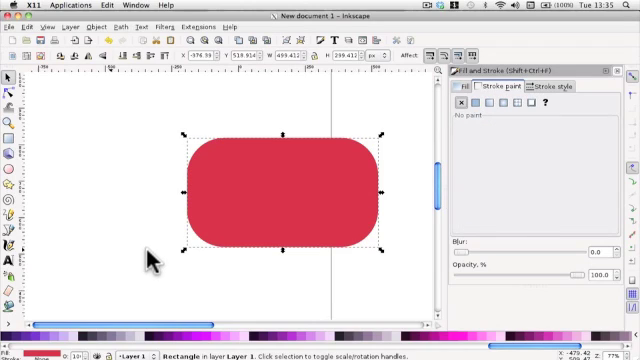
pyautogui.moveTo(143, 240)
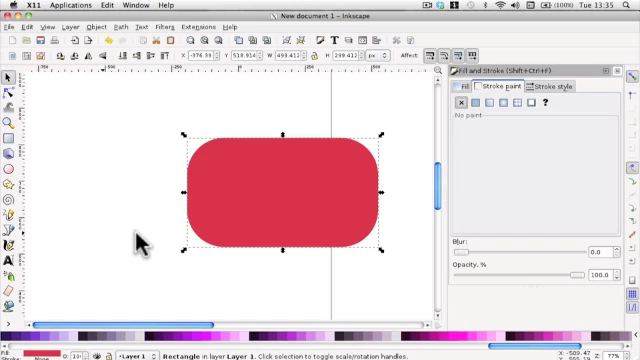
pyautogui.moveTo(393, 168)
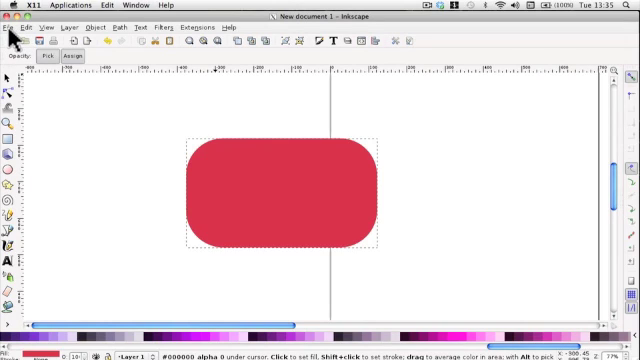
# Bring up the File menu.
pyautogui.click(9, 27)
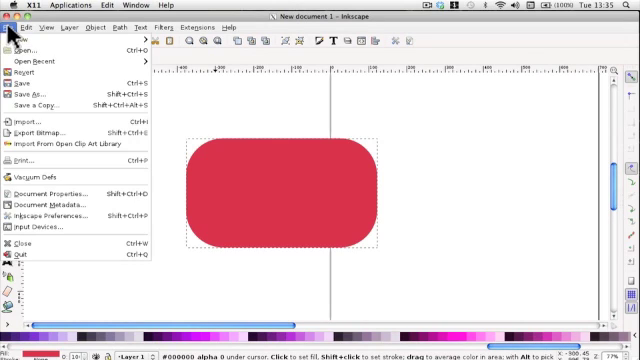
# Import the sunset JPEG photo, choosing to embed it rather than link.
pyautogui.click(20, 123)
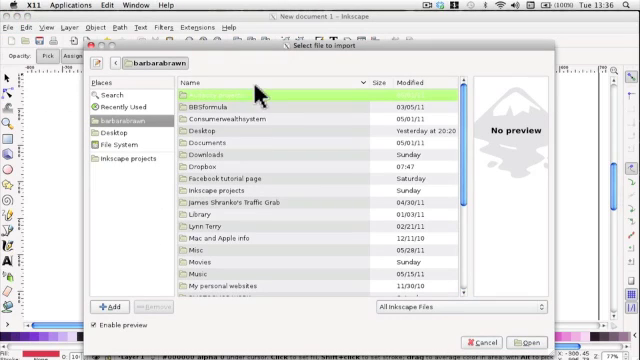
pyautogui.moveTo(425, 14)
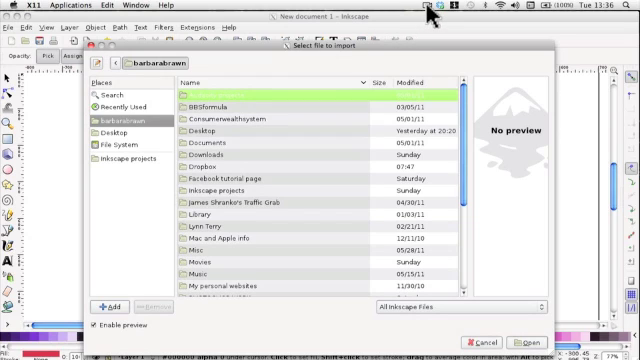
pyautogui.click(522, 339)
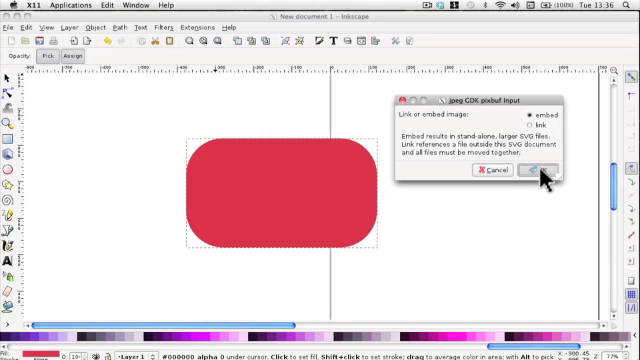
pyautogui.click(532, 170)
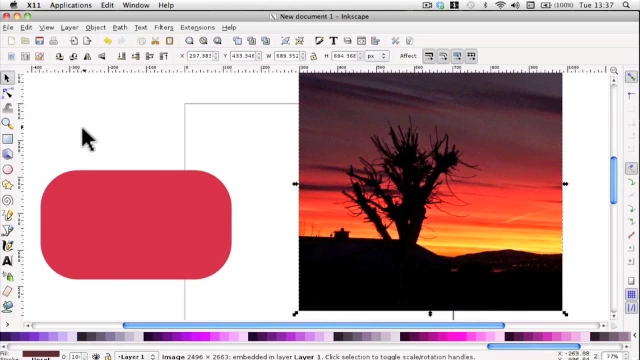
pyautogui.moveTo(510, 20)
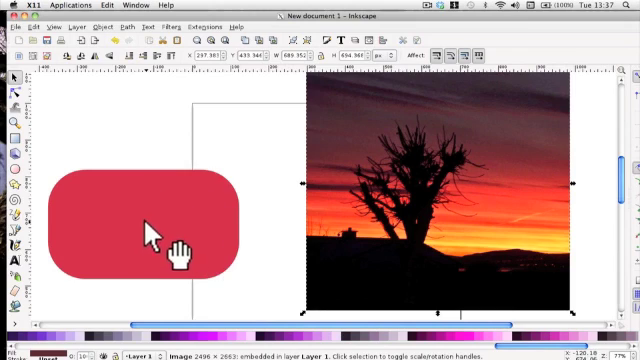
pyautogui.moveTo(50, 165)
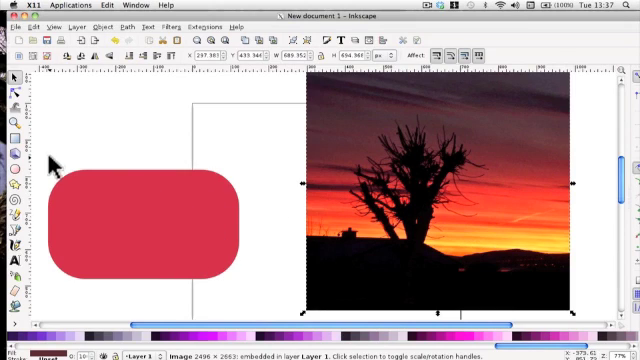
pyautogui.moveTo(115, 108)
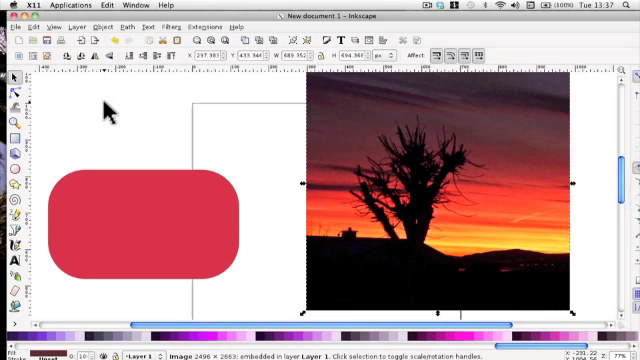
pyautogui.moveTo(117, 111)
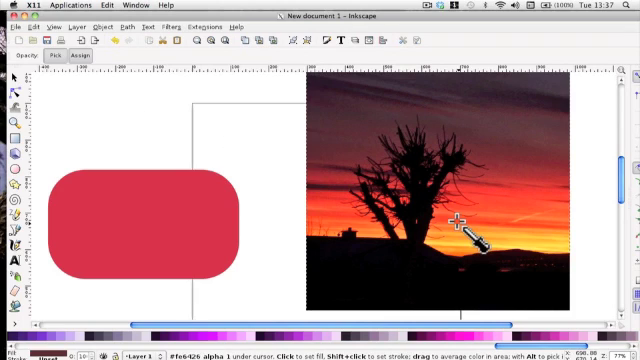
pyautogui.moveTo(70, 140)
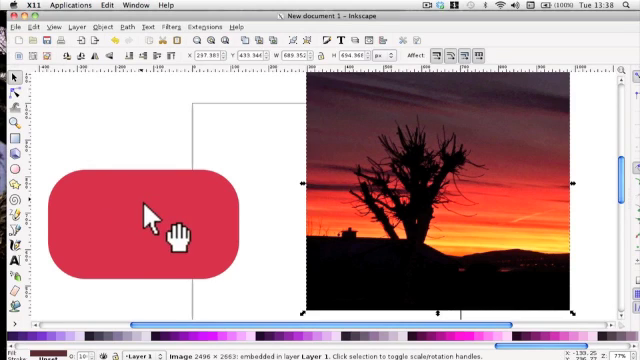
# Fill the rectangle with an orange-red sampled from the sunset photo using the Dropper.
pyautogui.click(150, 215)
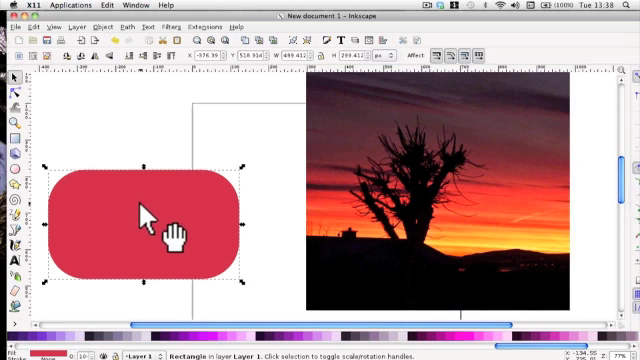
pyautogui.moveTo(95, 75)
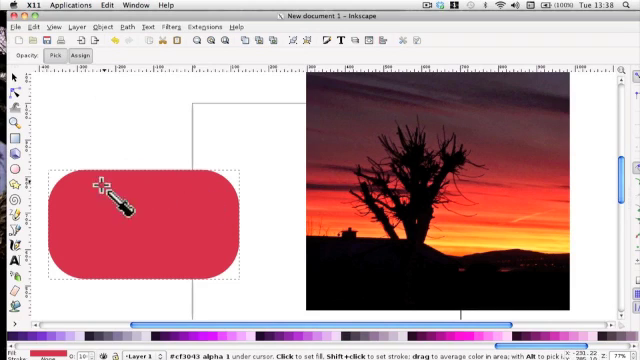
pyautogui.moveTo(457, 238)
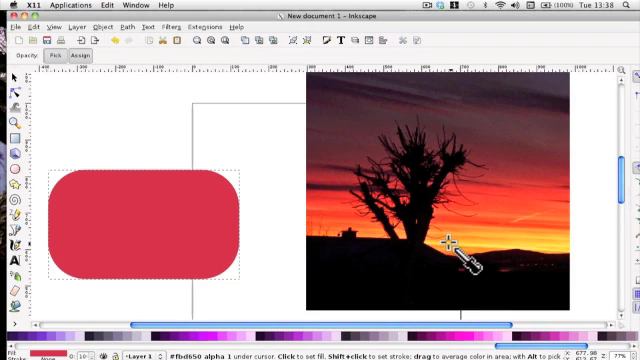
pyautogui.click(452, 238)
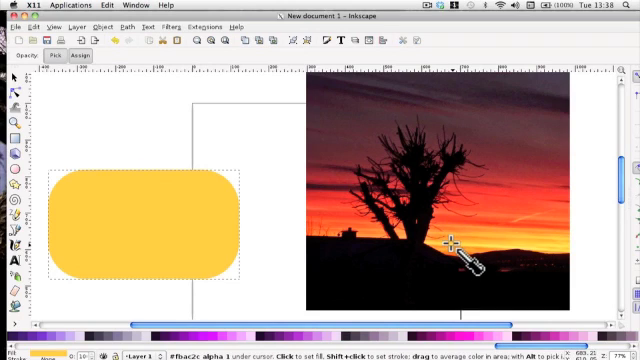
pyautogui.moveTo(485, 220)
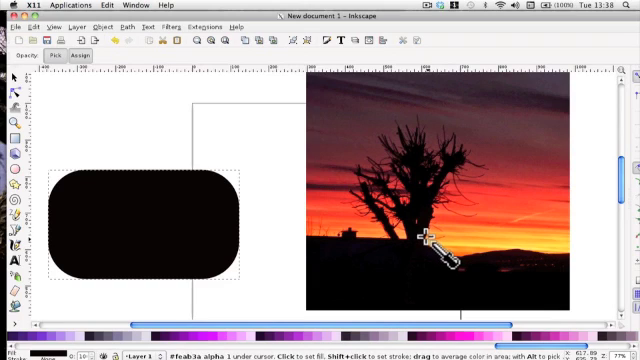
pyautogui.moveTo(525, 195)
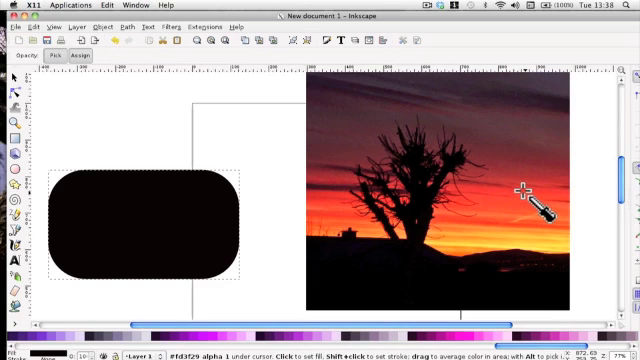
pyautogui.click(520, 203)
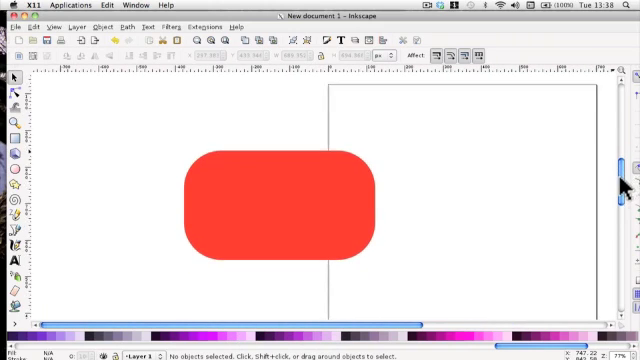
pyautogui.scroll(3)
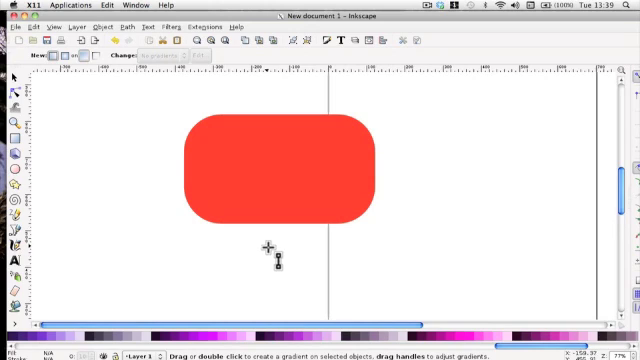
pyautogui.moveTo(285, 100)
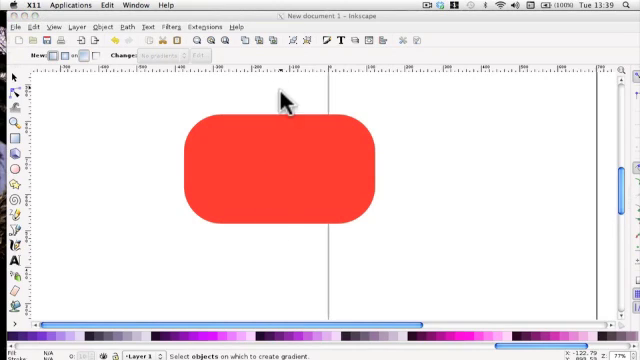
pyautogui.moveTo(80, 160)
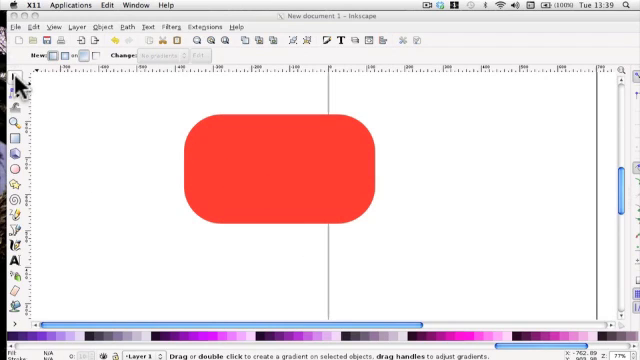
pyautogui.moveTo(172, 150)
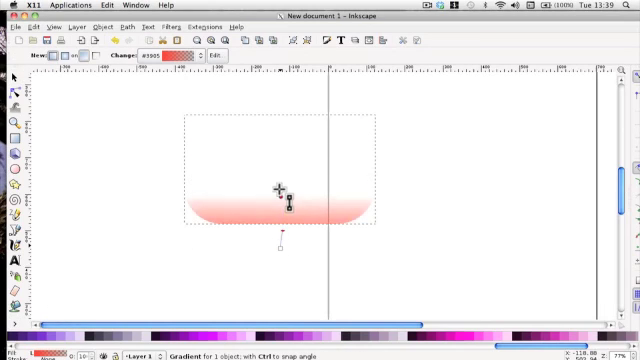
# Add a diagonal linear gradient: red at lower right, transparent beyond upper left.
pyautogui.moveTo(288, 210); pyautogui.dragTo(288, 115)
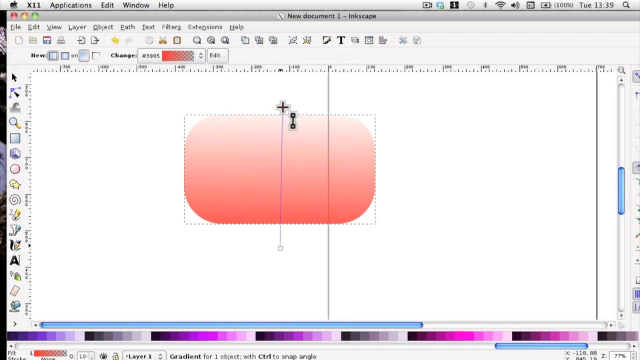
pyautogui.click(288, 105)
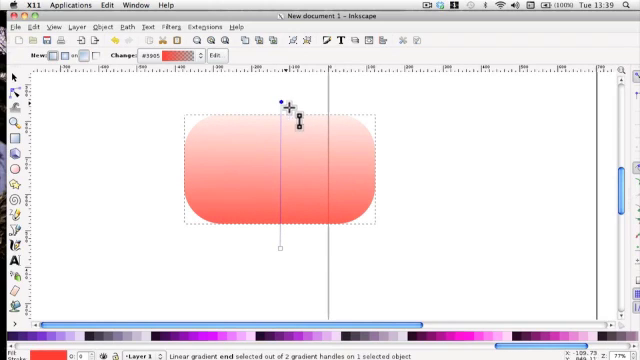
pyautogui.moveTo(298, 125); pyautogui.dragTo(285, 245)
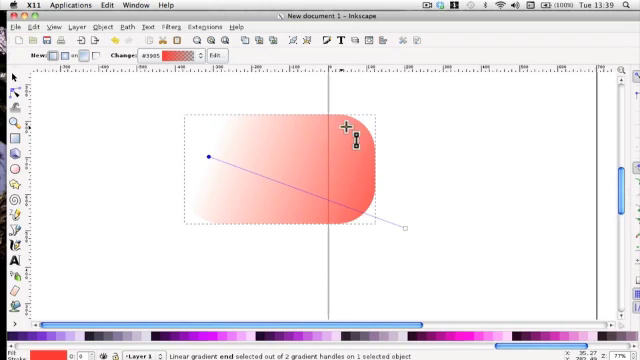
pyautogui.moveTo(345, 135); pyautogui.dragTo(207, 165)
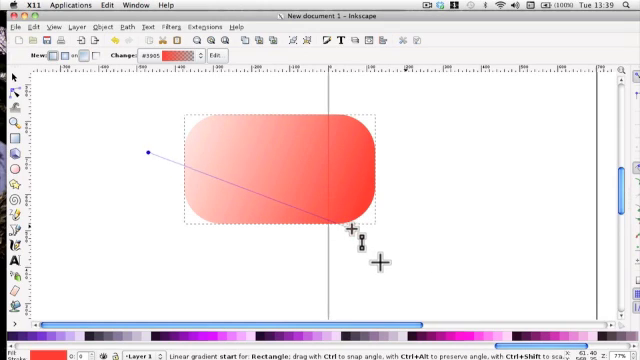
pyautogui.moveTo(147, 152); pyautogui.dragTo(351, 231)
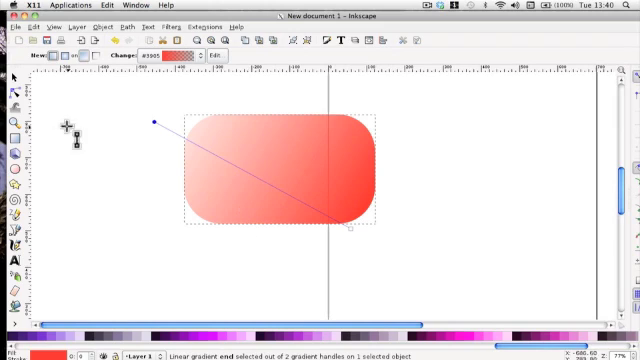
pyautogui.click(14, 78)
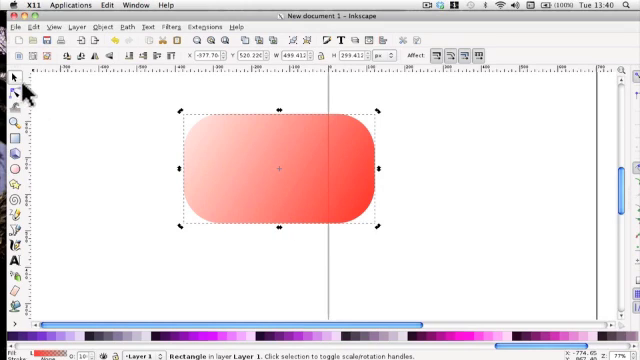
pyautogui.moveTo(13, 295)
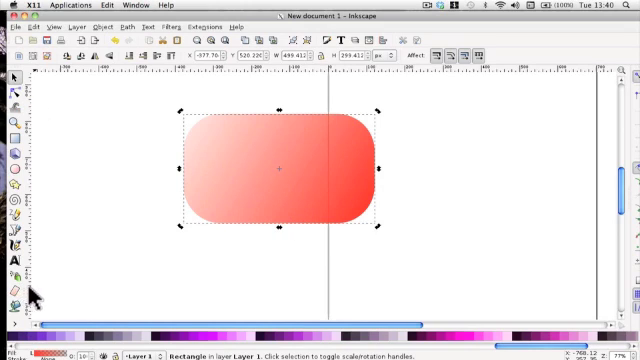
pyautogui.moveTo(247, 178)
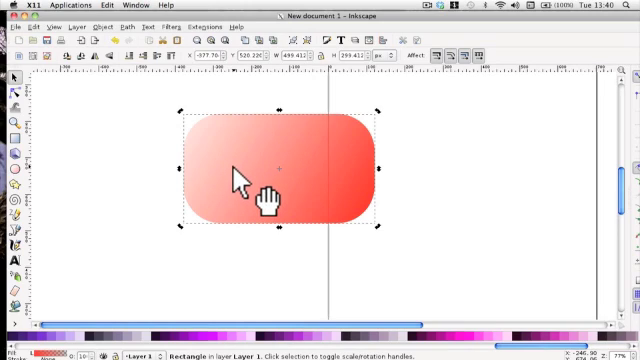
pyautogui.moveTo(258, 140)
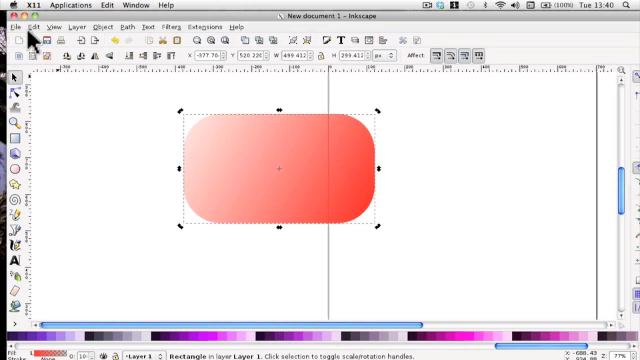
# Undo the rectangle's last move via Edit > Undo.
pyautogui.click(33, 27)
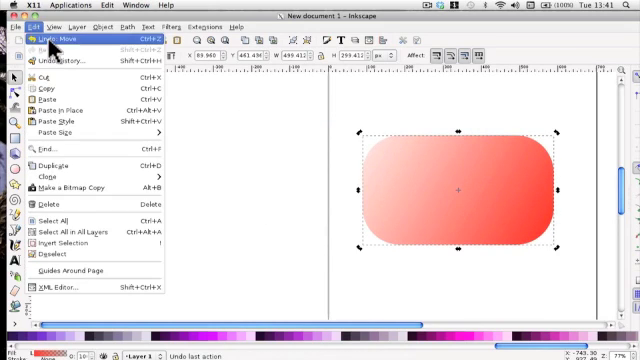
pyautogui.click(60, 36)
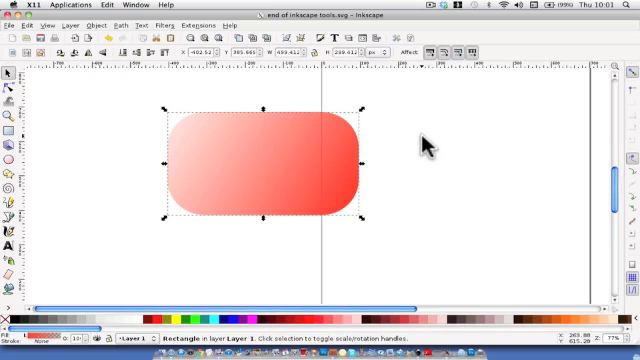
pyautogui.moveTo(415, 155)
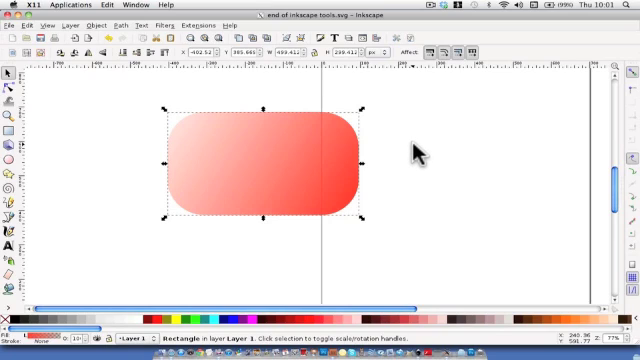
pyautogui.moveTo(60, 237)
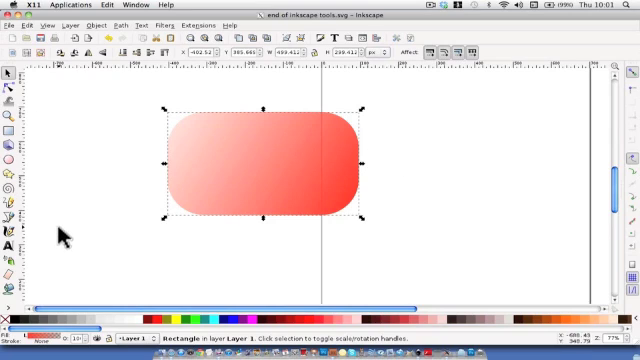
pyautogui.moveTo(12, 260)
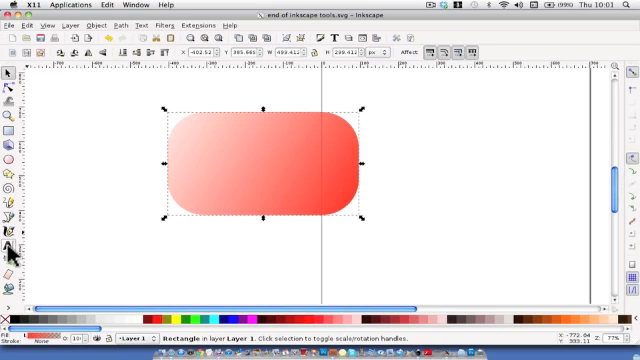
# Type 'Welcome' as text below the gradient rectangle, then return to the Selector.
pyautogui.click(9, 241)
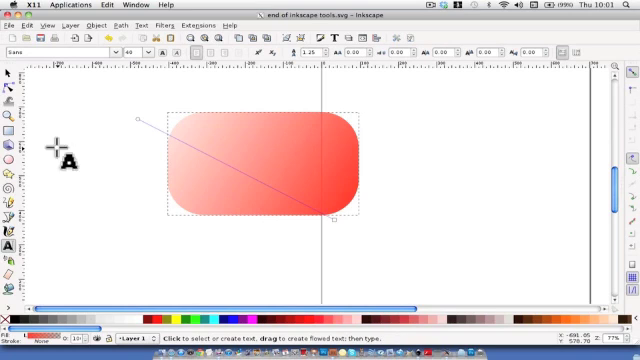
pyautogui.click(9, 74)
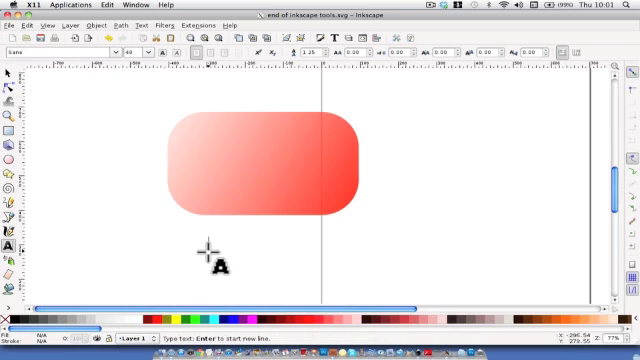
pyautogui.moveTo(215, 288)
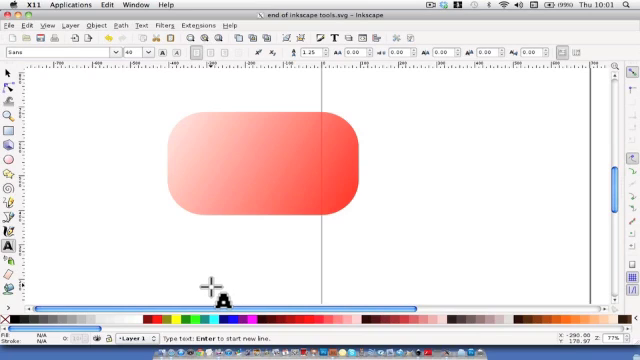
pyautogui.write('W')
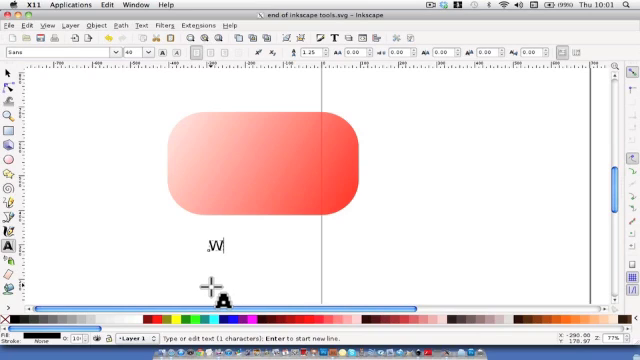
pyautogui.write('elco')
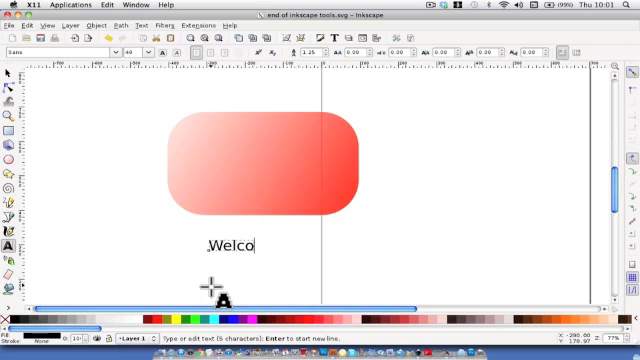
pyautogui.write('me')
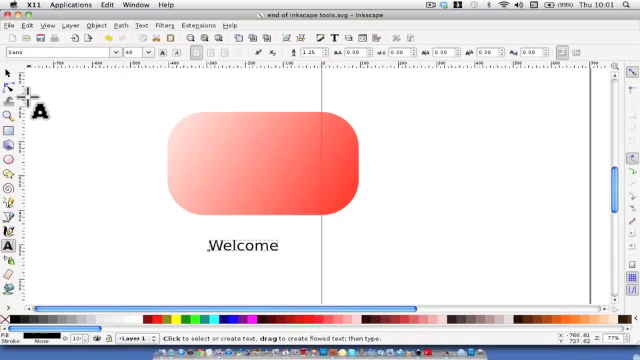
pyautogui.click(237, 245)
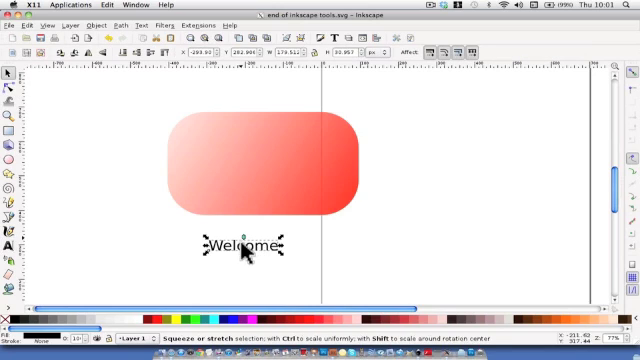
pyautogui.moveTo(315, 80)
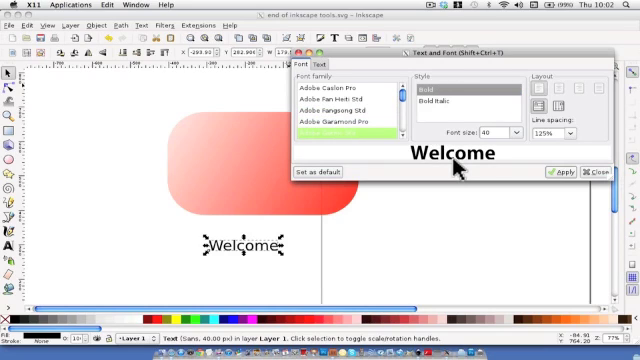
# Scroll the font list and select the Welcome text set in Academy Engraved LET.
pyautogui.scroll(3)
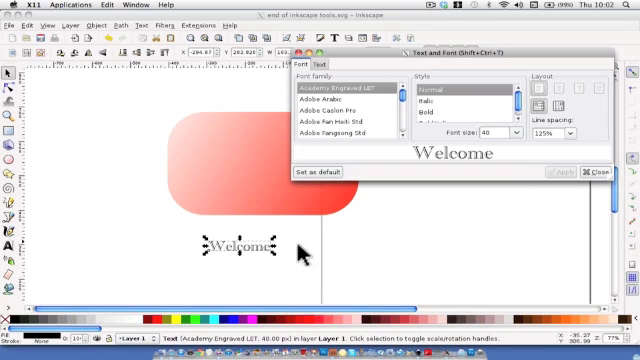
pyautogui.moveTo(240, 265)
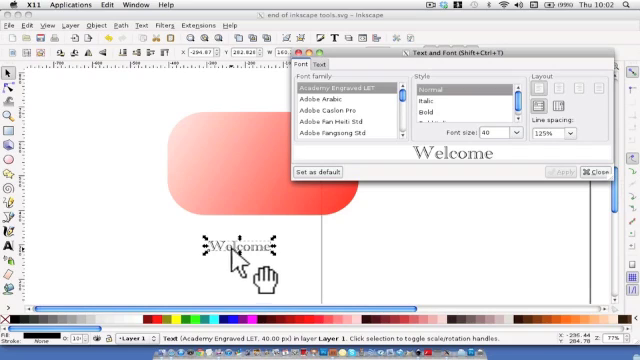
pyautogui.click(597, 172)
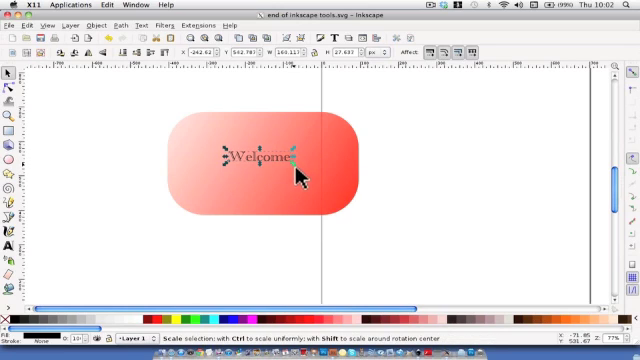
# Enlarge the Welcome text so it fills most of the gradient rectangle.
pyautogui.click(280, 160)
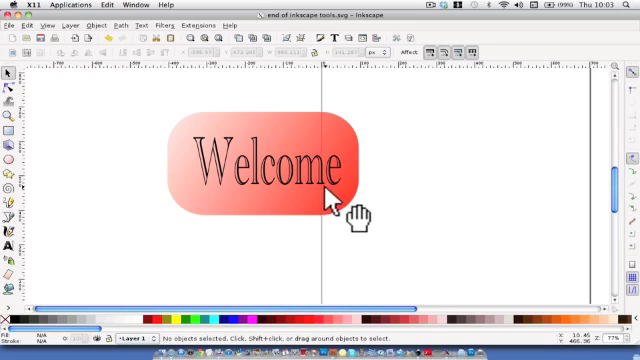
pyautogui.moveTo(350, 175)
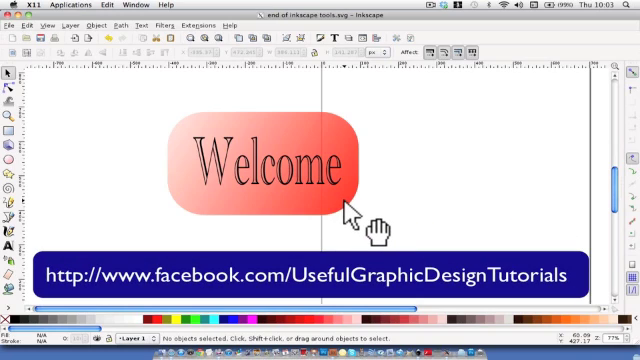
pyautogui.moveTo(335, 205)
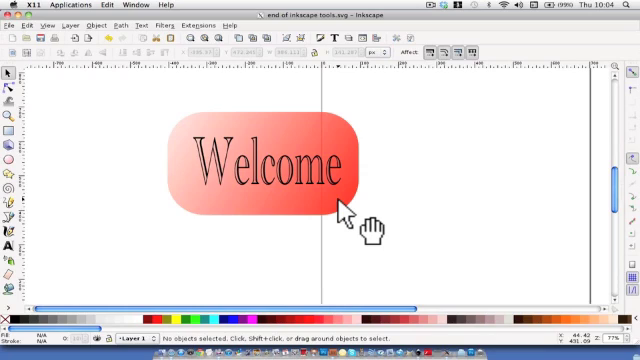
pyautogui.moveTo(350, 215)
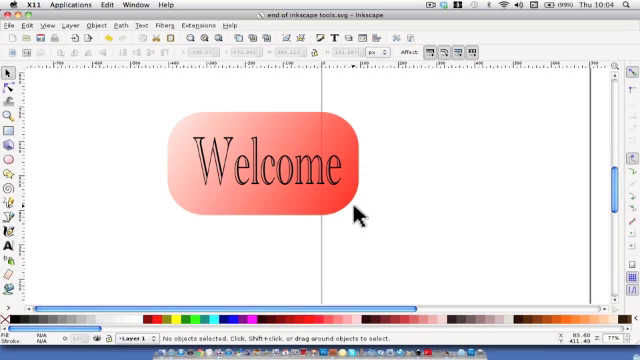